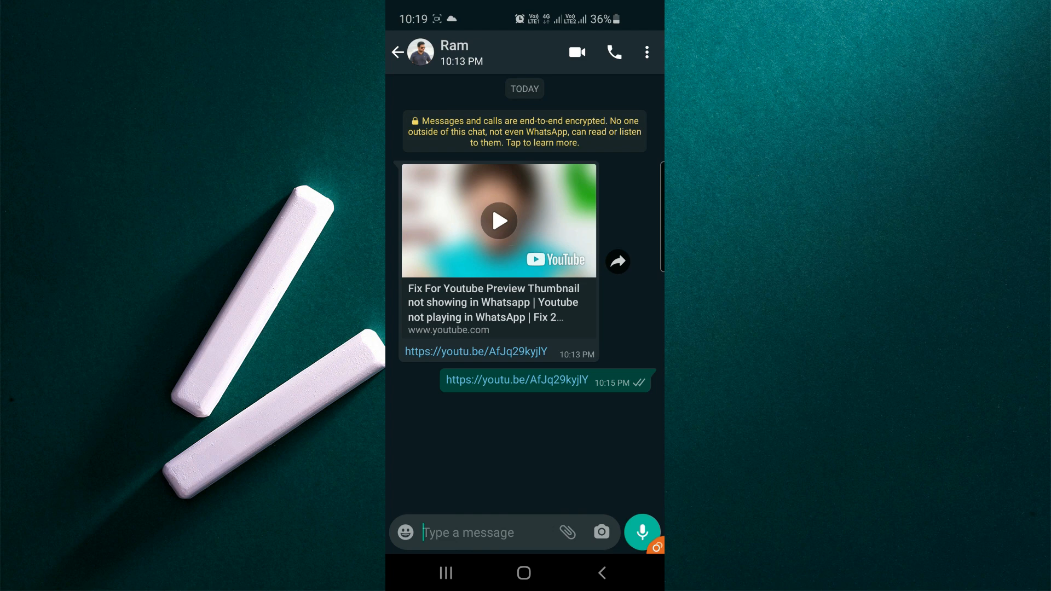
text(https://youtu.be/AfJq29kyjlY)
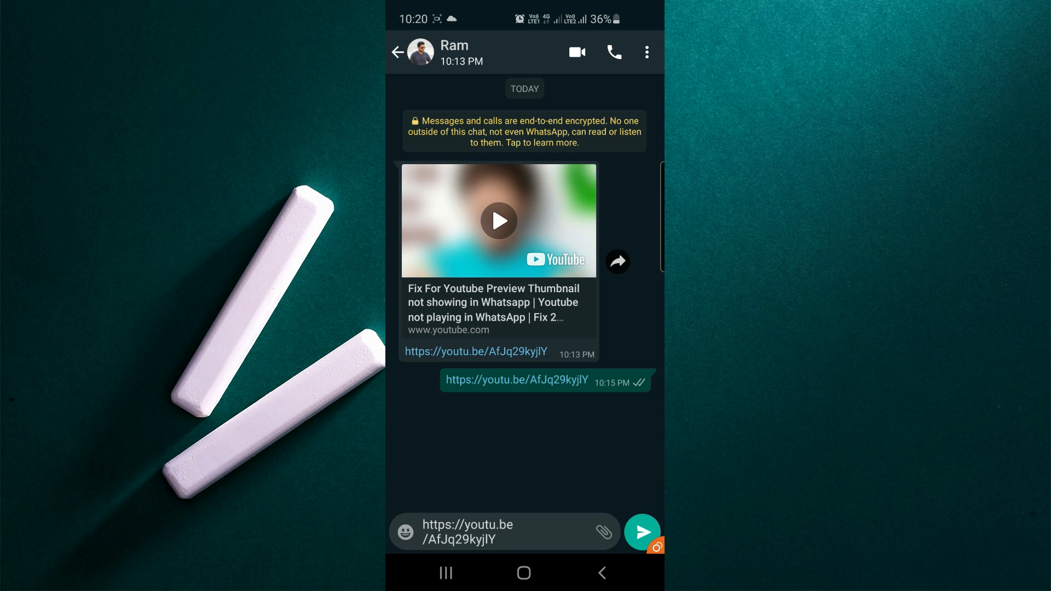
- Send the youtu.be link to Ram as a plain message, then start a new message
click(642, 532)
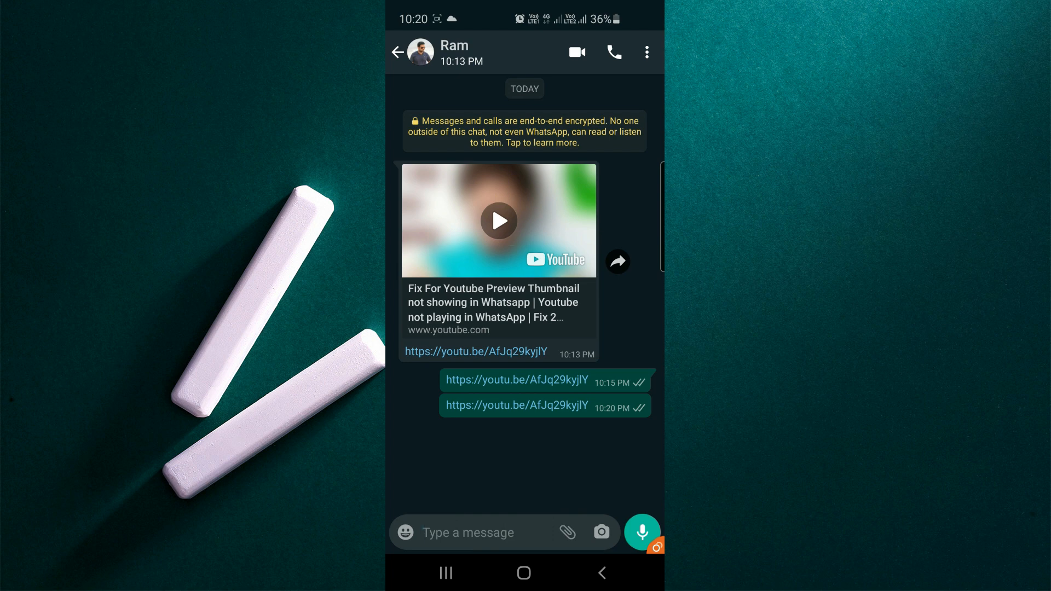
click(483, 532)
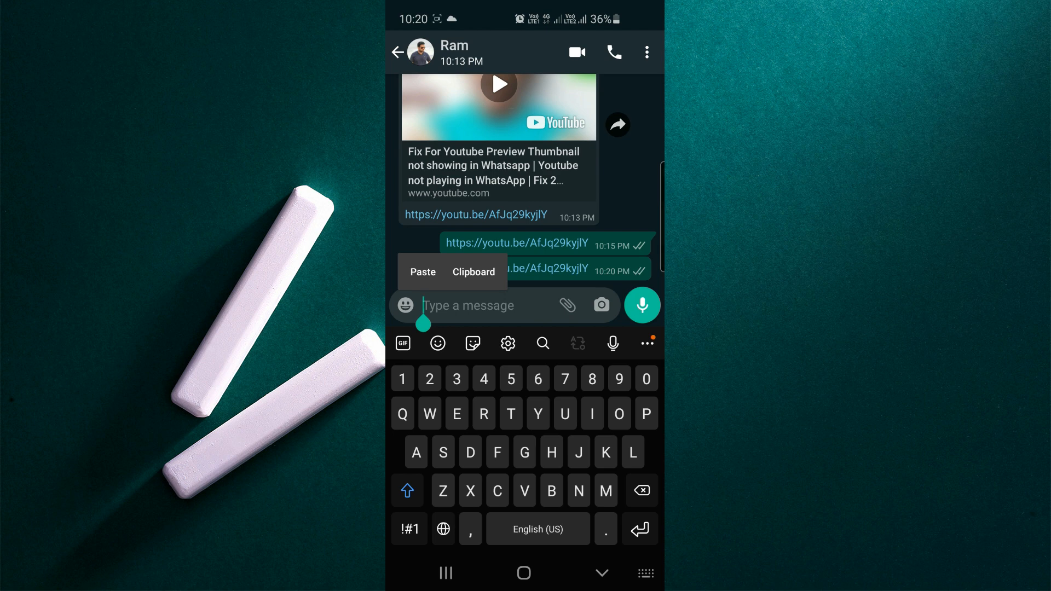
- Reveal the Samsung Keyboard's second extensions page, which includes the YouTube option
click(646, 342)
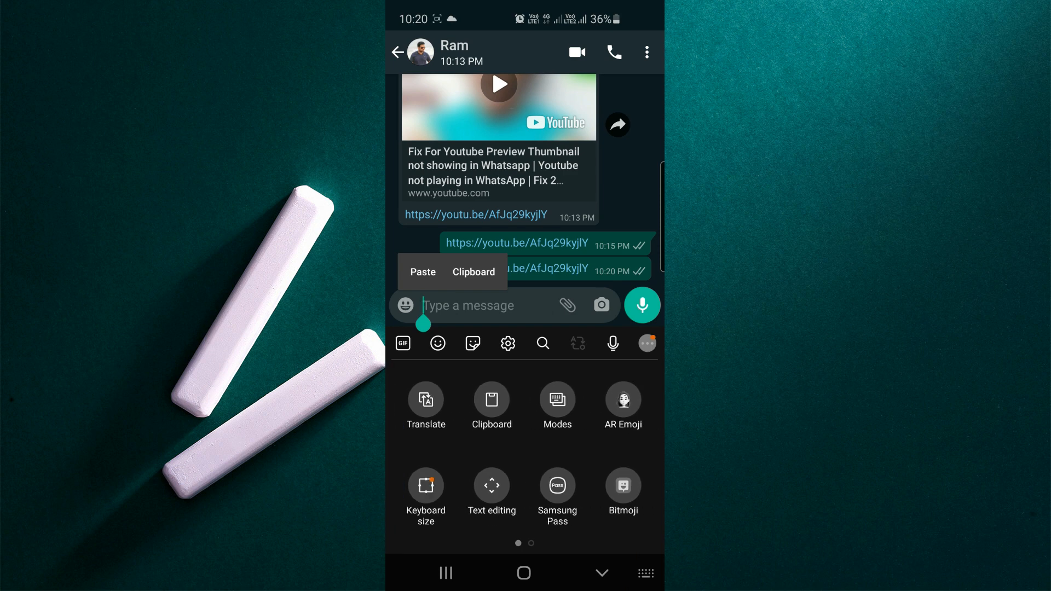
scroll(left, 3)
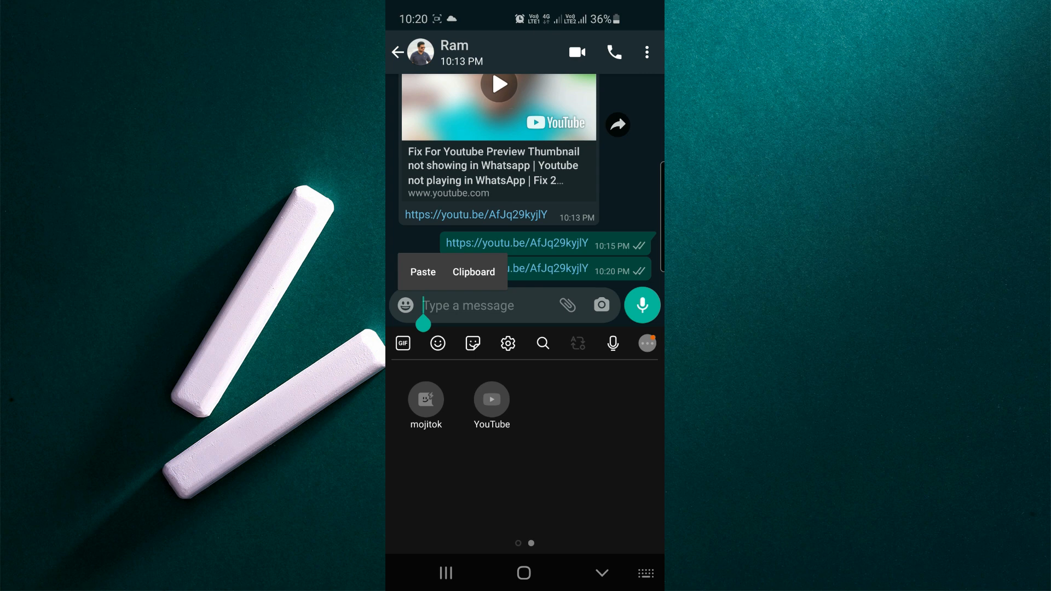
- Launch the keyboard's YouTube extension, listing recent searches including the youtu.be link
click(490, 399)
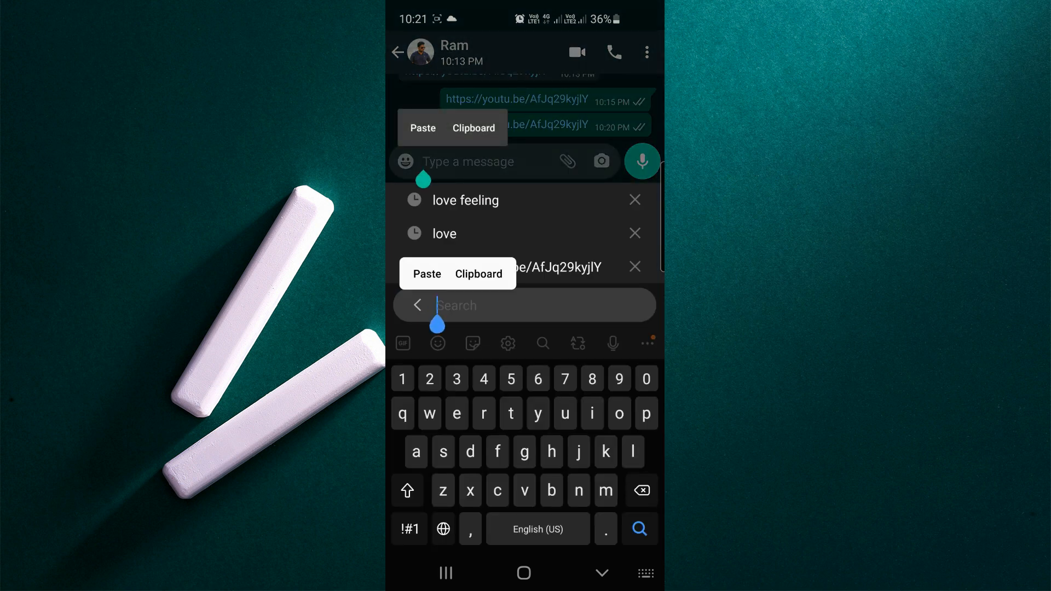
- Pick the video from the recent youtu.be search and send its title with the youtube.com watch link
click(426, 273)
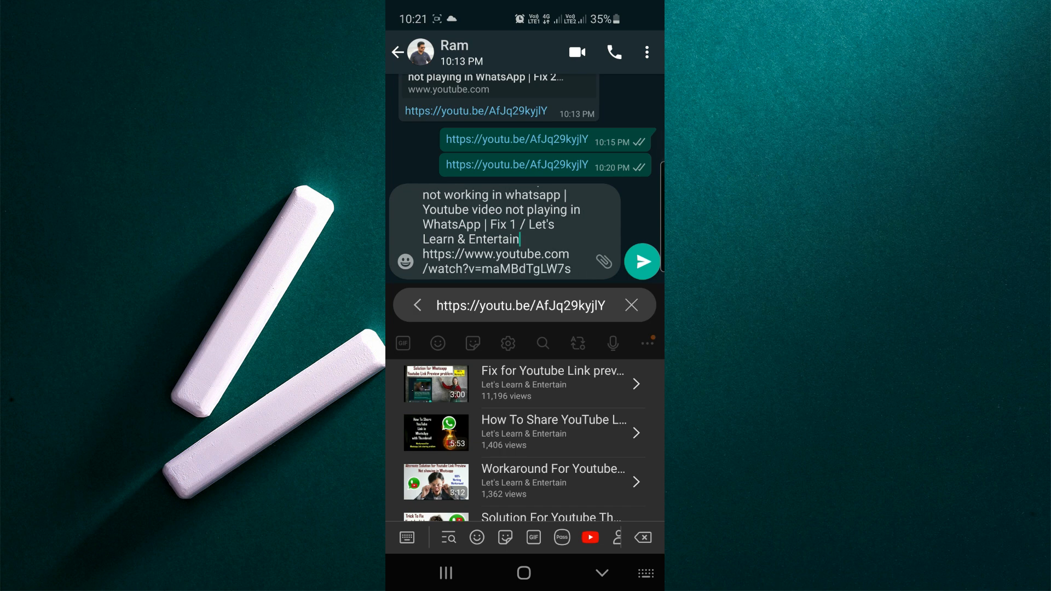
click(641, 262)
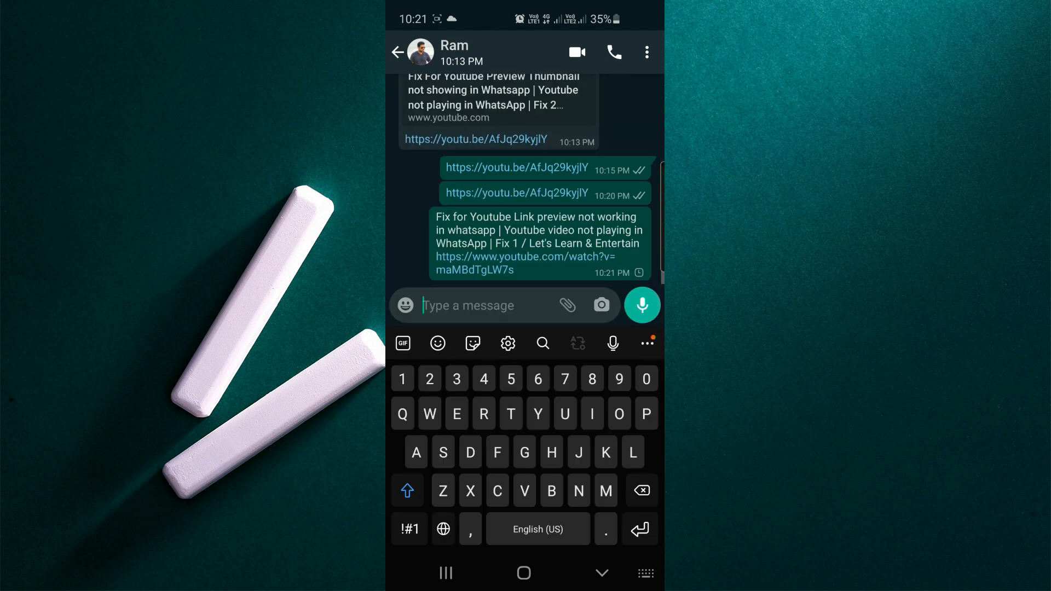